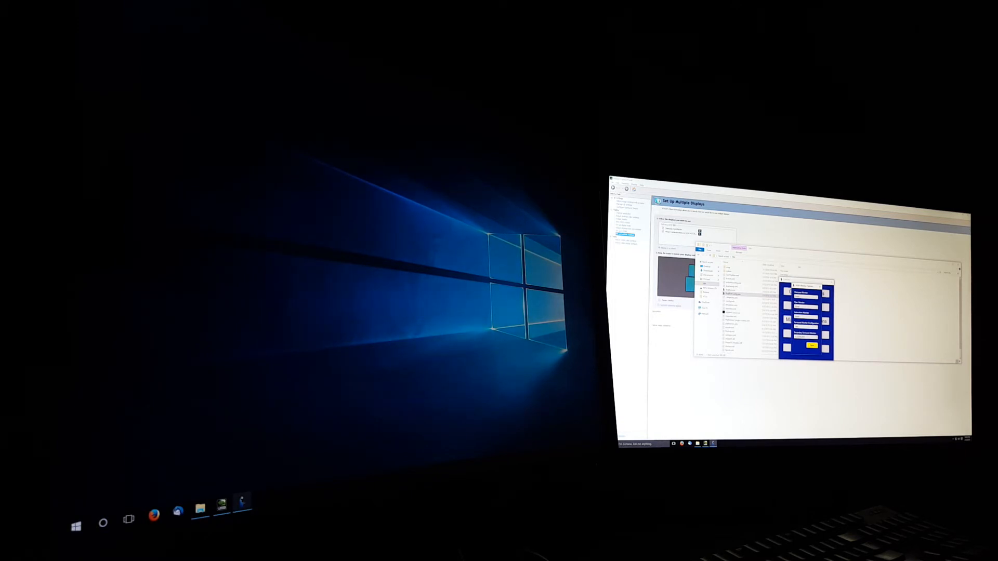
click(808, 346)
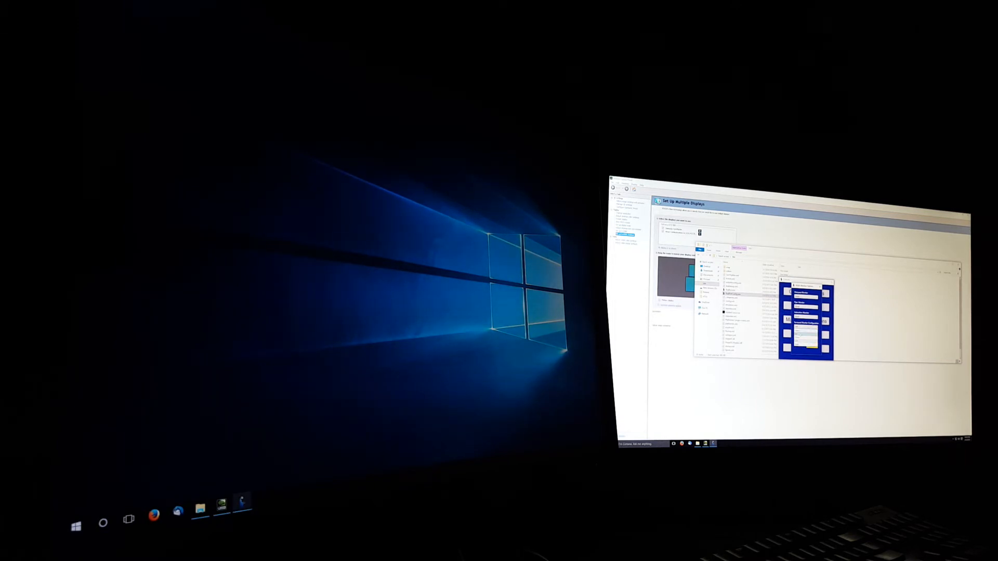